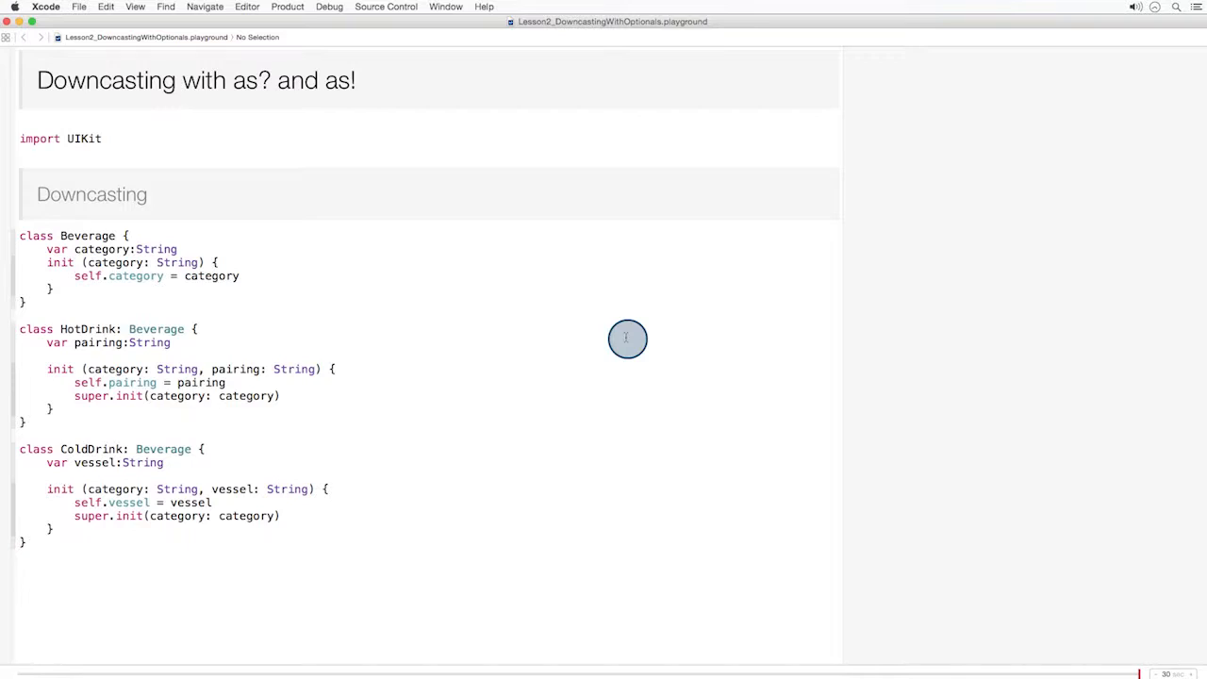
{"action": "mouse_move", "coordinate": [496, 304]}
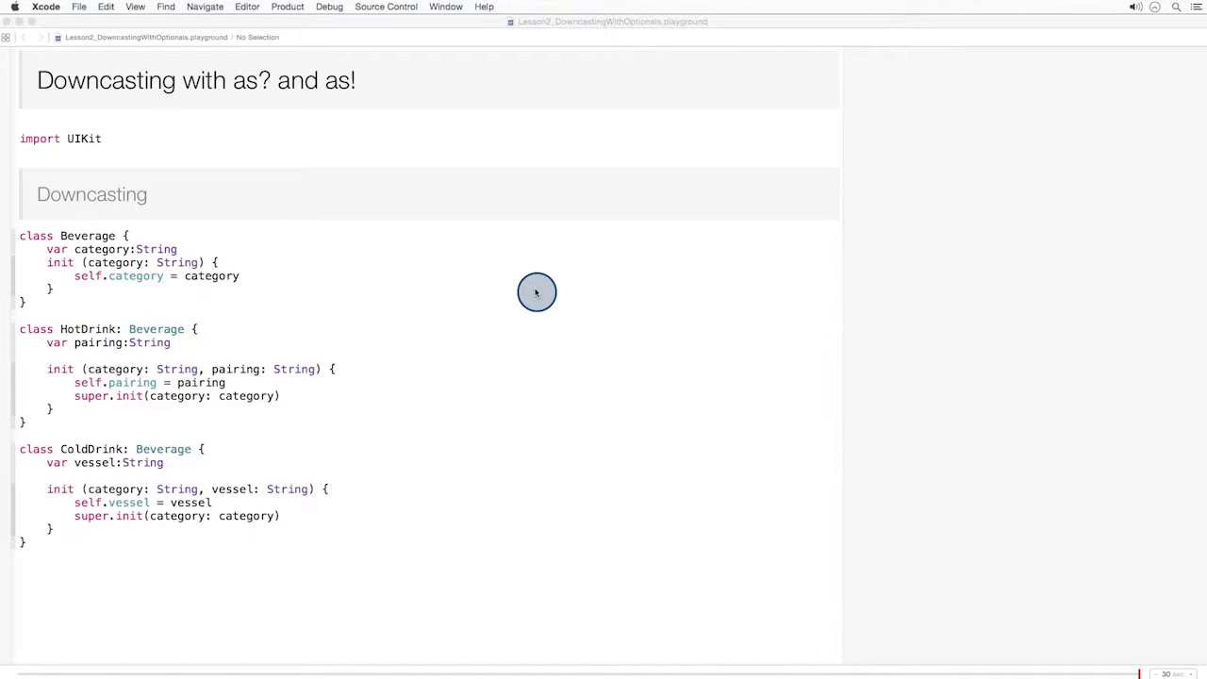
Declare drinkChoices with two HotDrink and two ColdDrink instances and loop printing each category offer.
{"action": "double_click", "coordinate": [87, 234]}
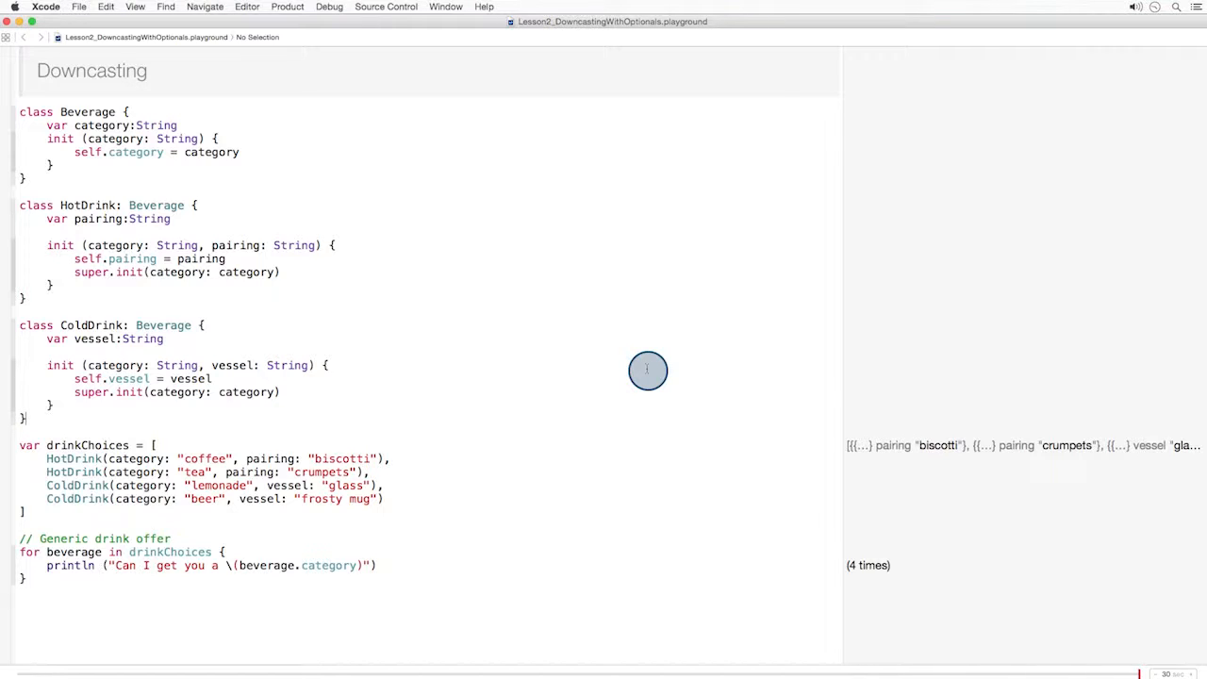
{"action": "scroll", "scroll_direction": "down", "scroll_amount": 3}
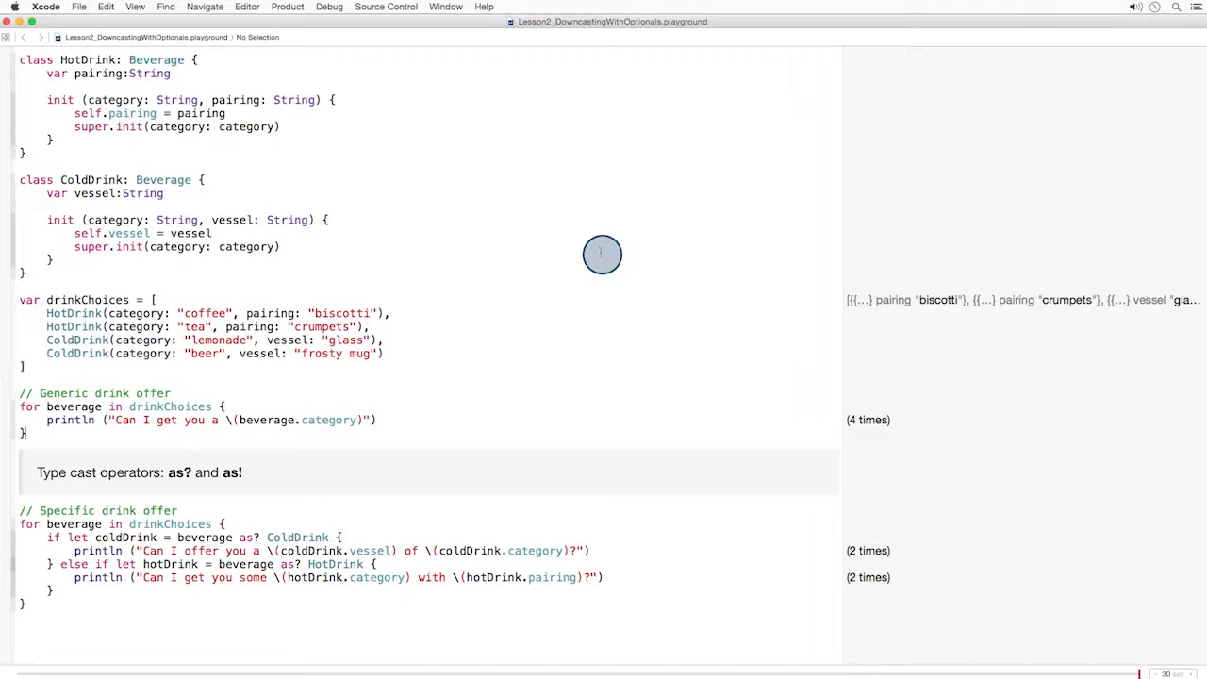
{"action": "mouse_move", "coordinate": [574, 358]}
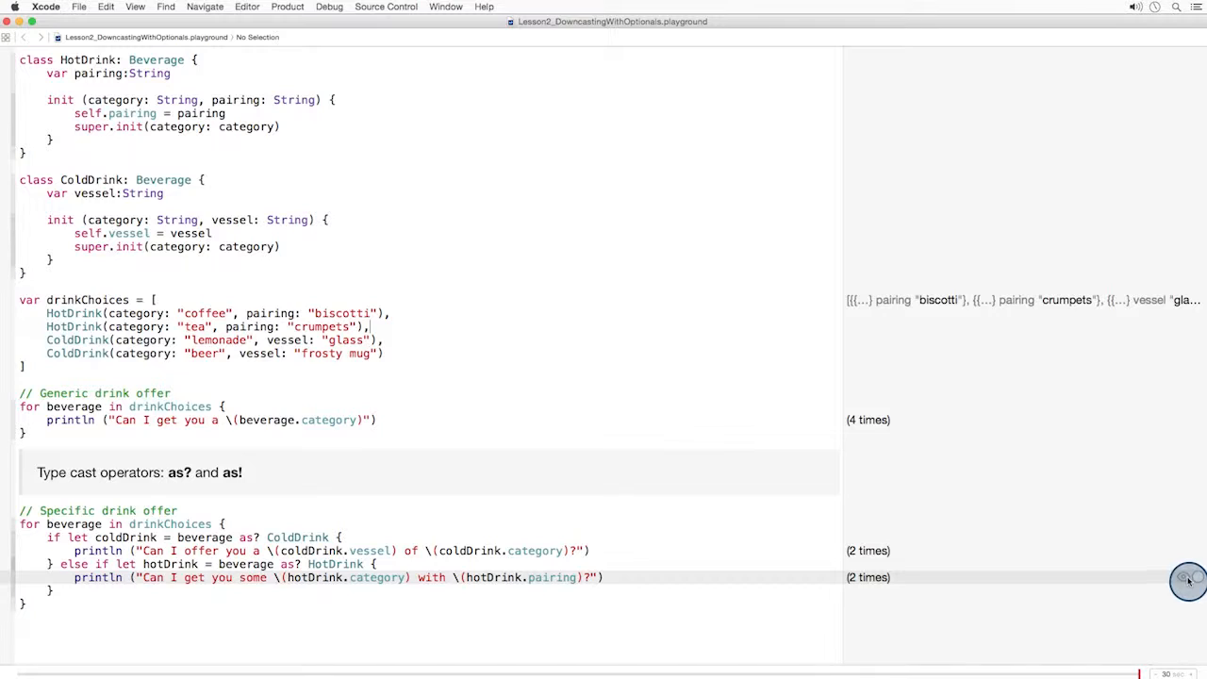
Preview the hot-drink branch output "Can I get you some tea with crumpets?" in the results sidebar.
{"action": "left_click", "coordinate": [1188, 577]}
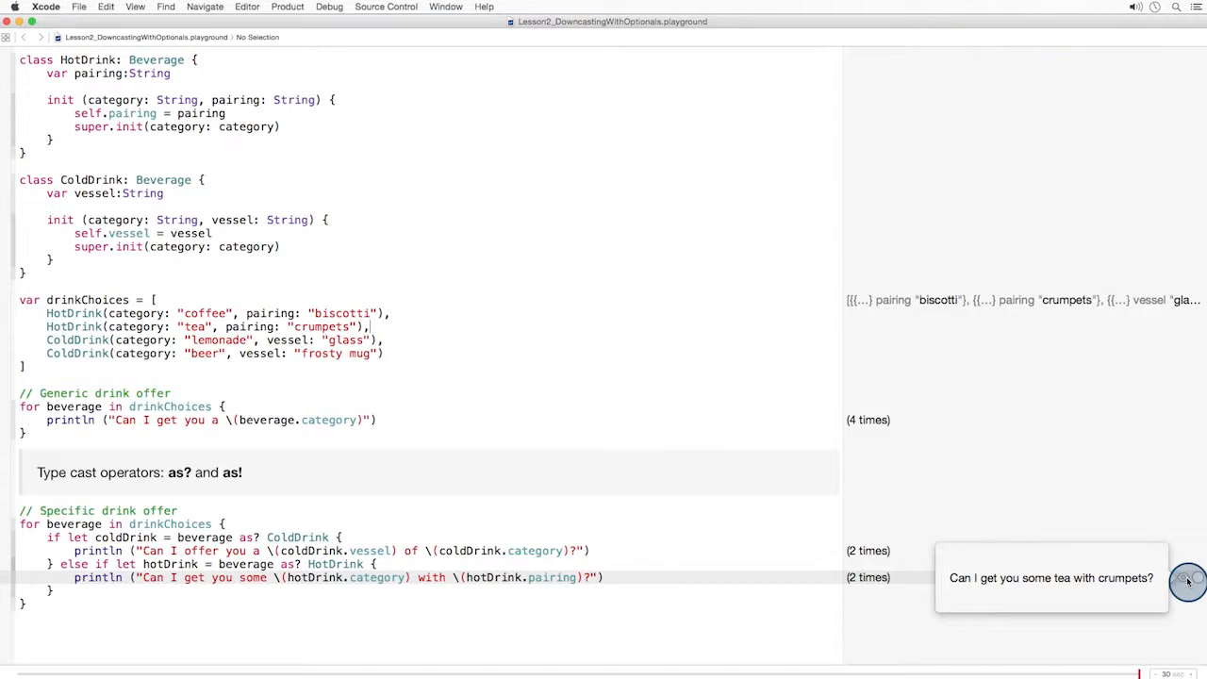
Add the coffeeArray of three coffees force-cast with as! to HotDrink and printed.
{"action": "scroll", "scroll_direction": "down", "scroll_amount": 3}
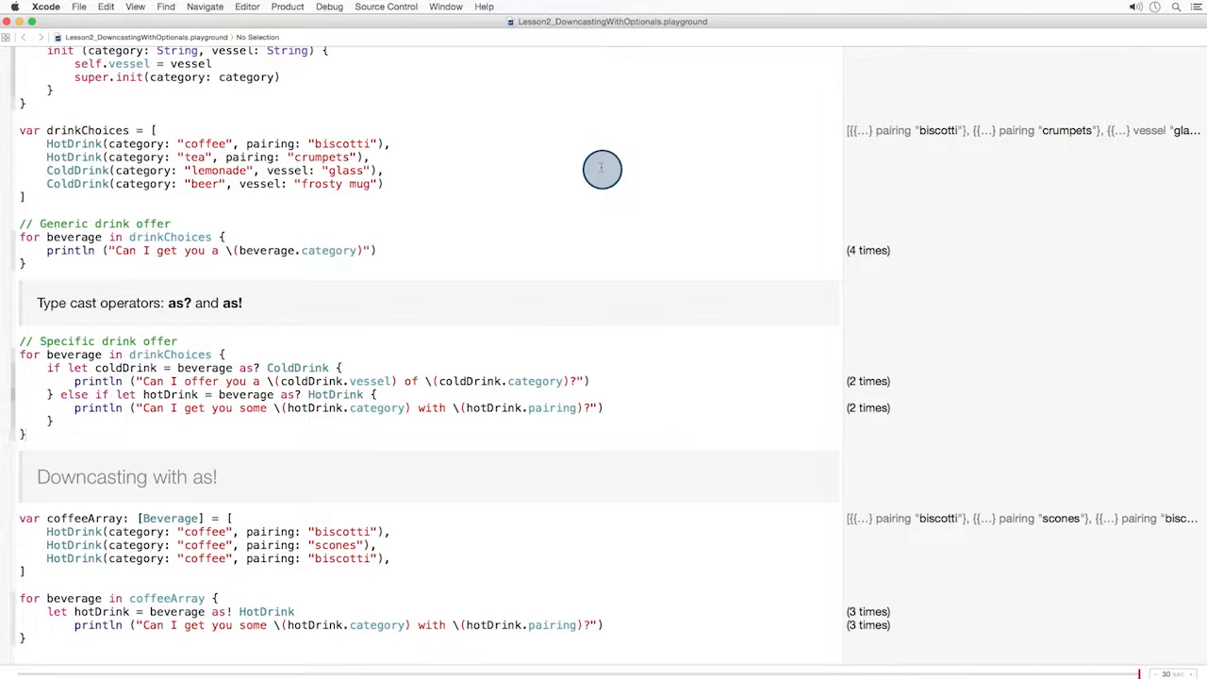
{"action": "mouse_move", "coordinate": [647, 181]}
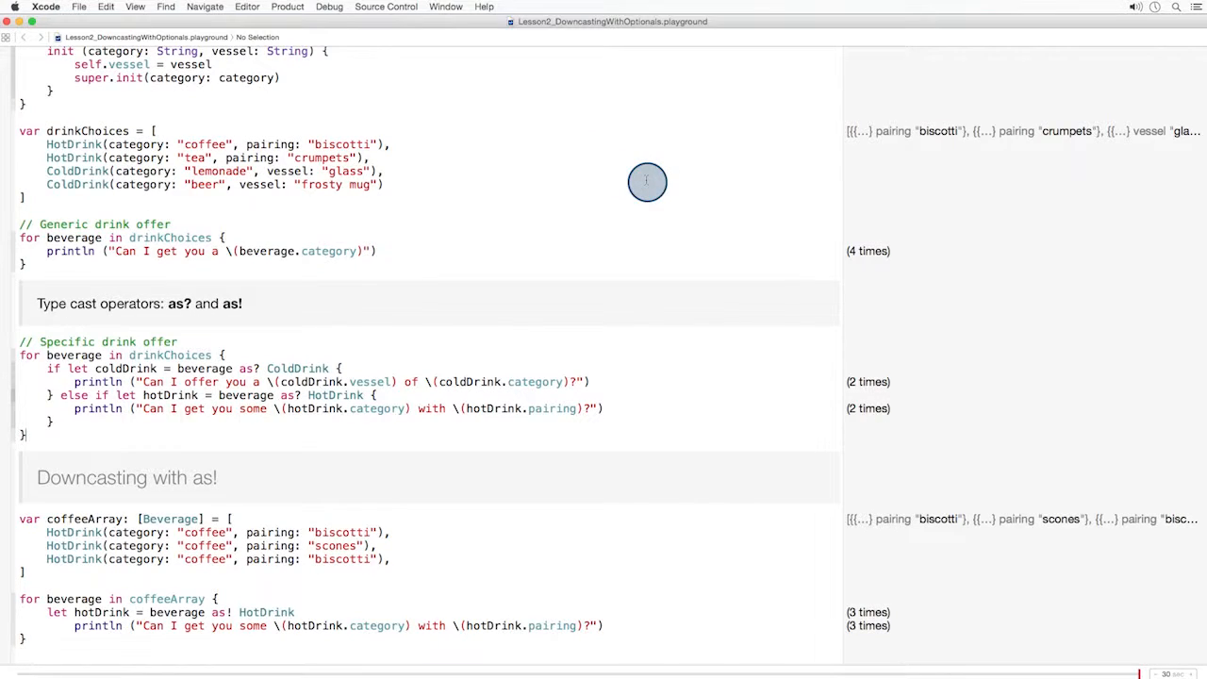